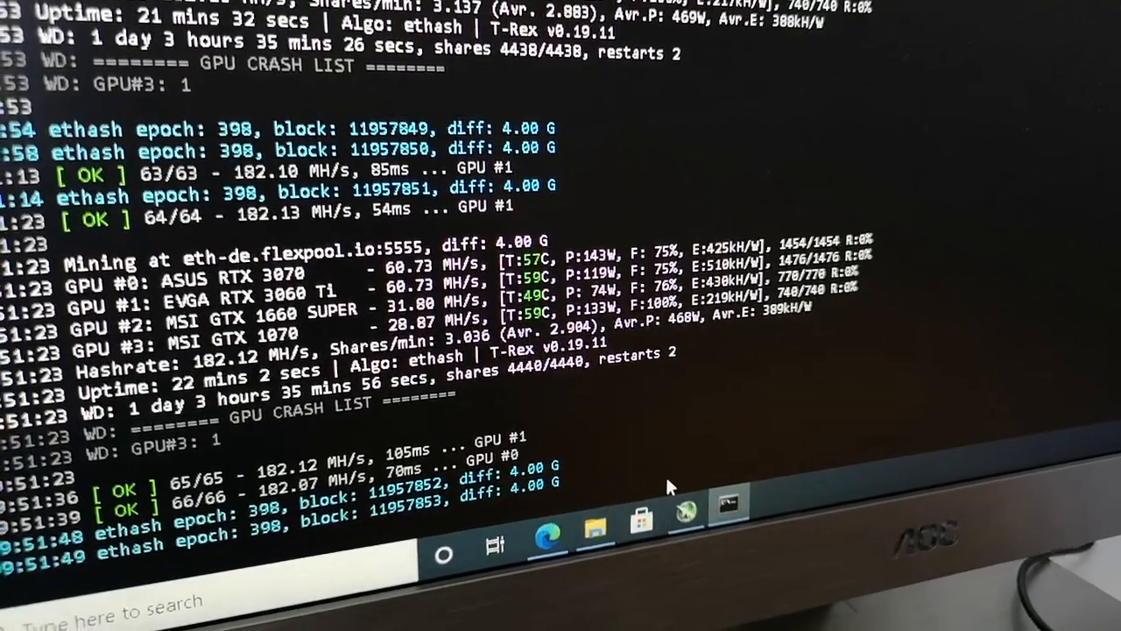
Go to flexpool.io's homepage with the wallet address search box.
scroll("down", 3)
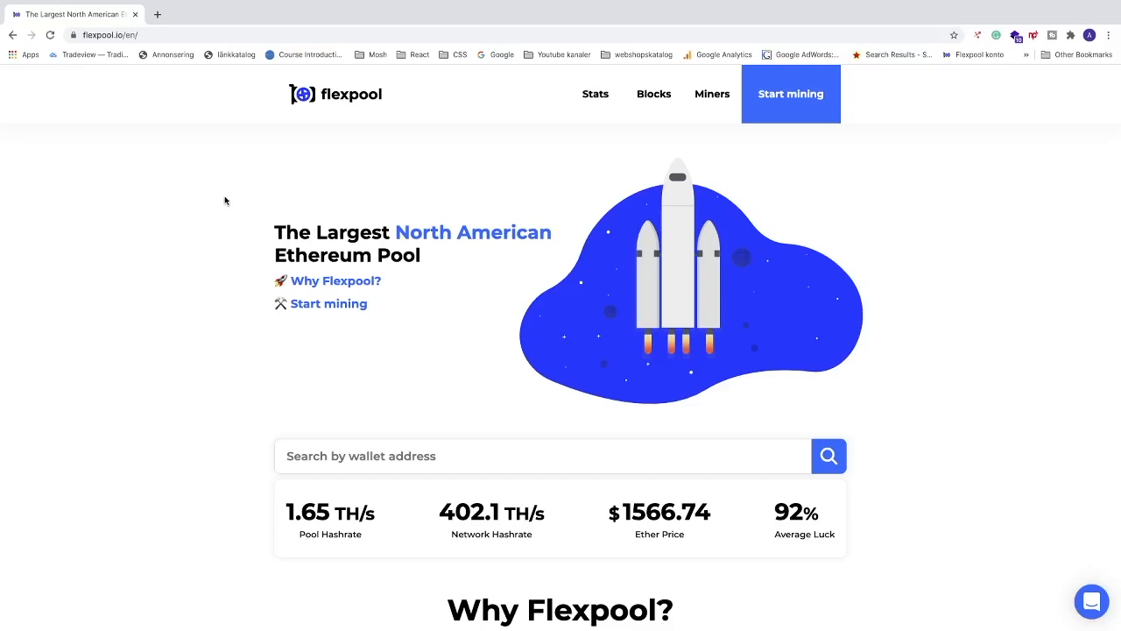
mouse_move(233, 237)
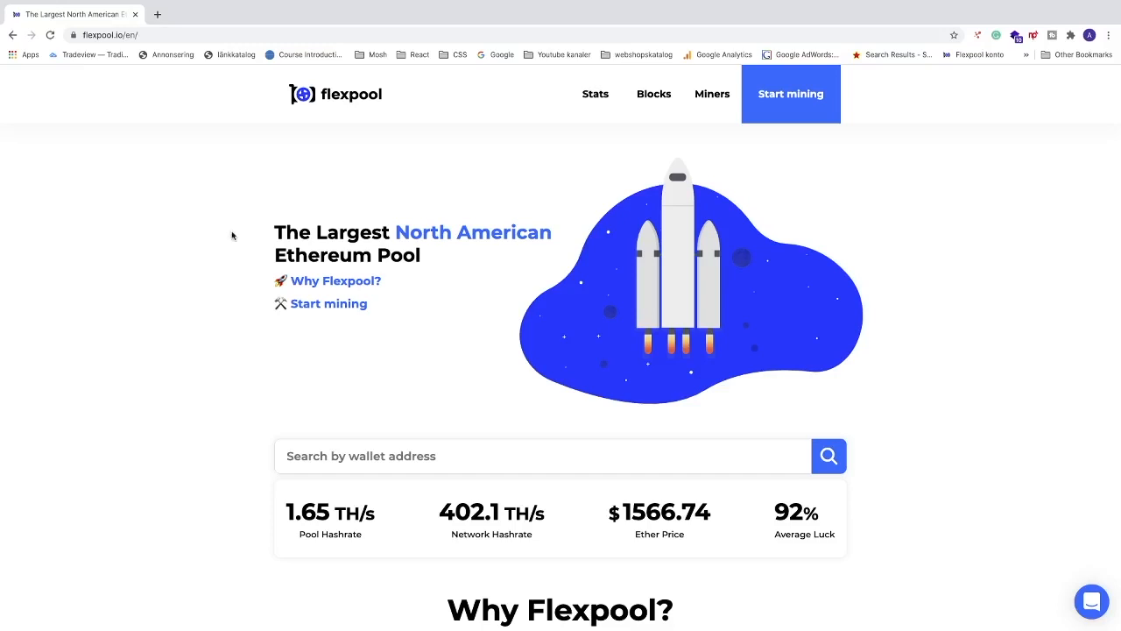
left_click(543, 455)
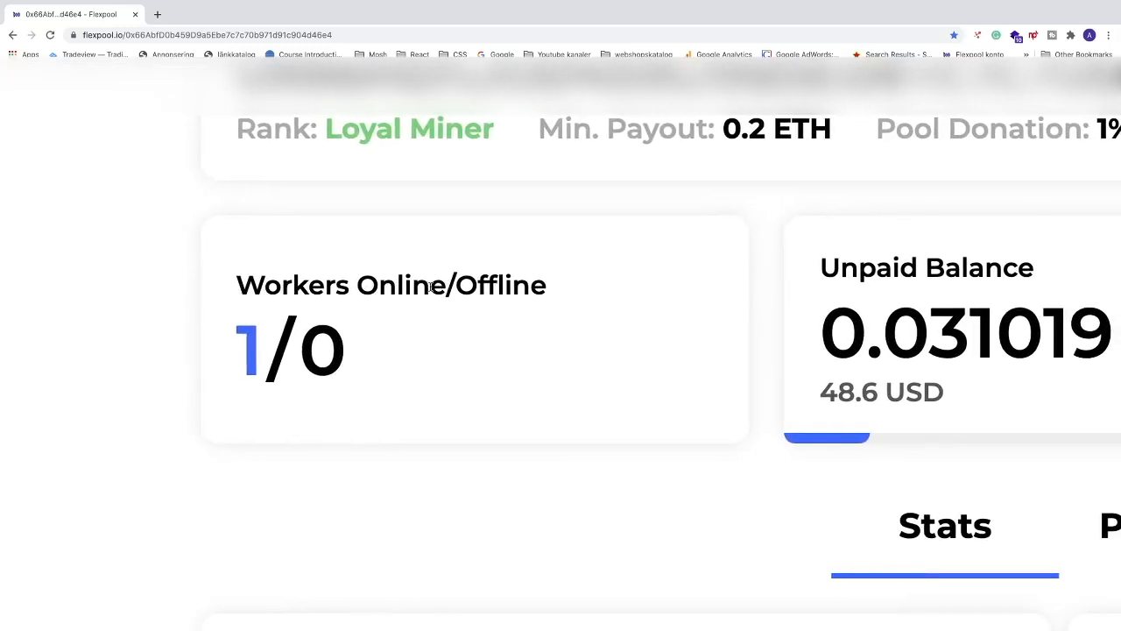
mouse_move(617, 279)
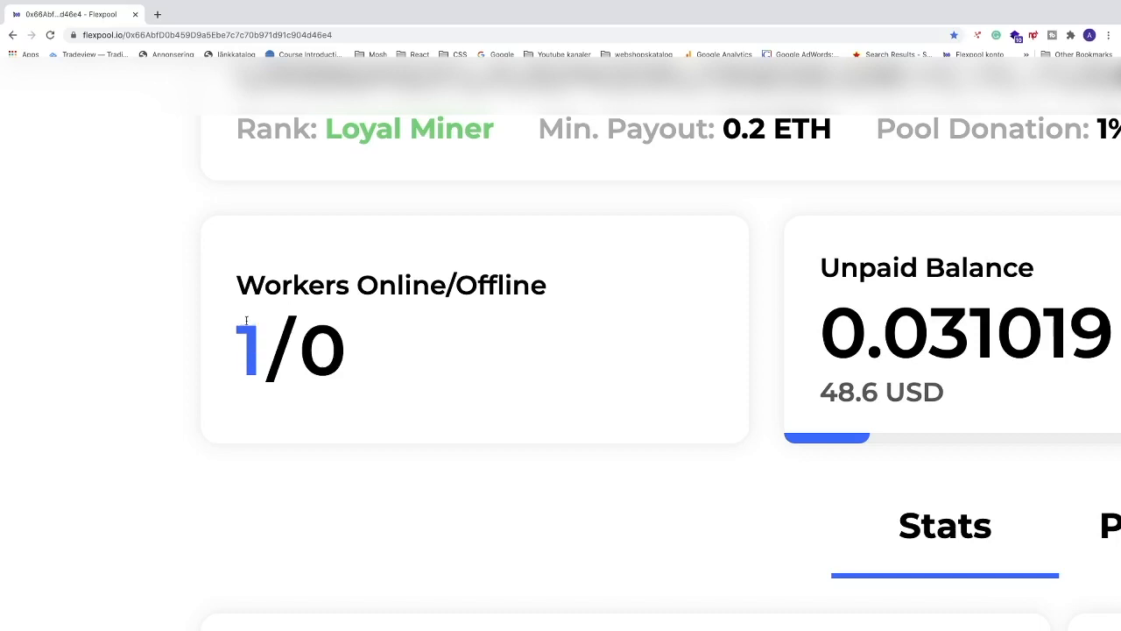
scroll("right", 3)
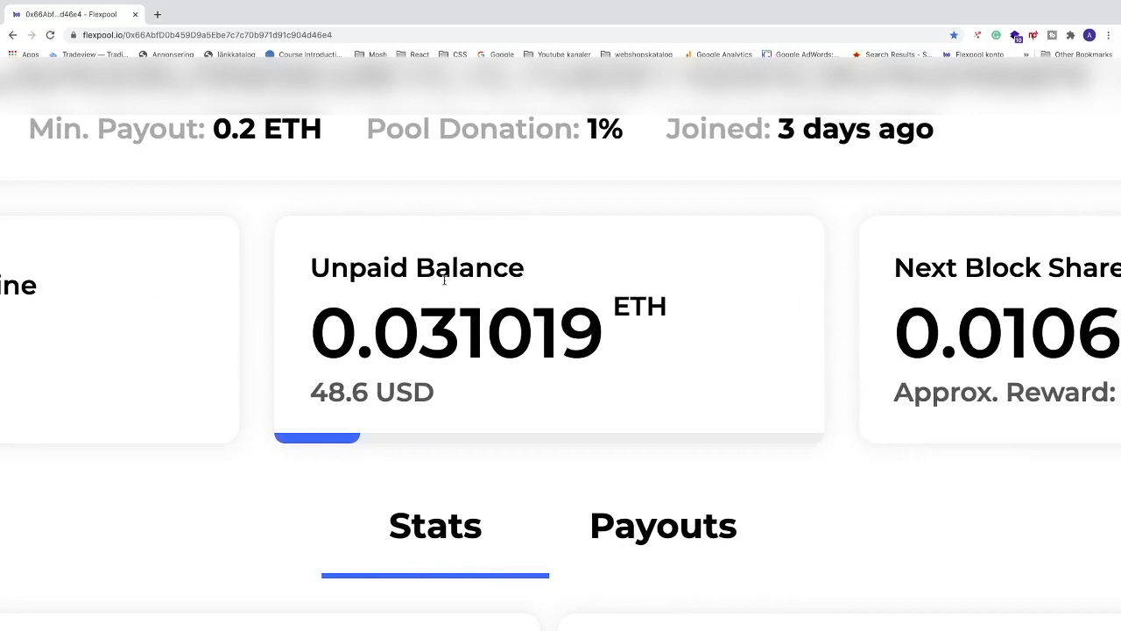
scroll("down", 3)
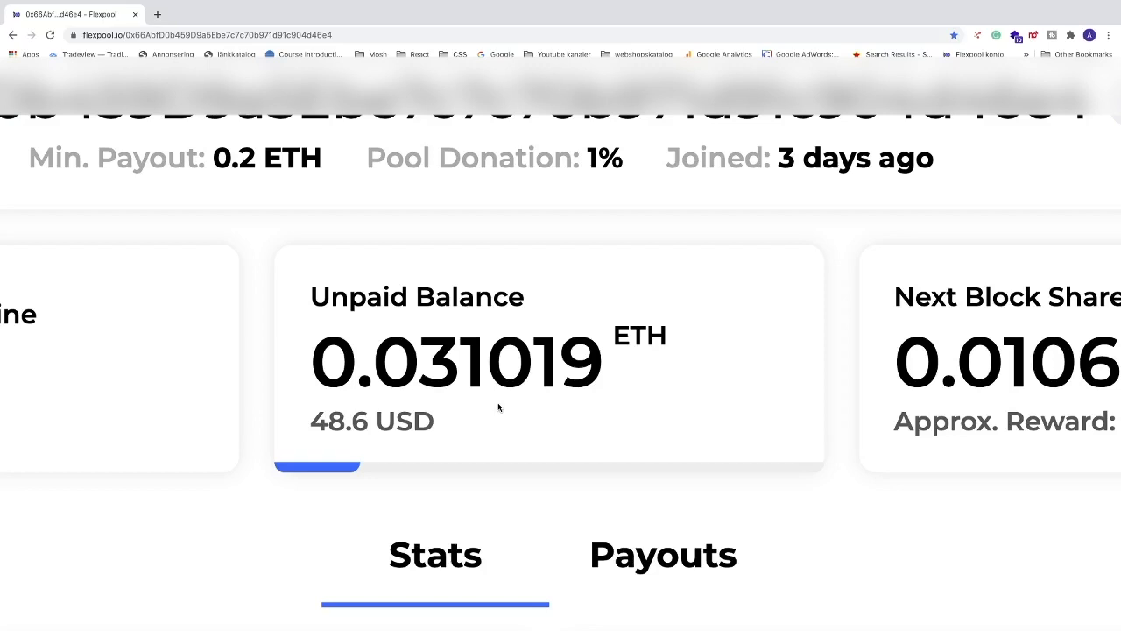
mouse_move(375, 412)
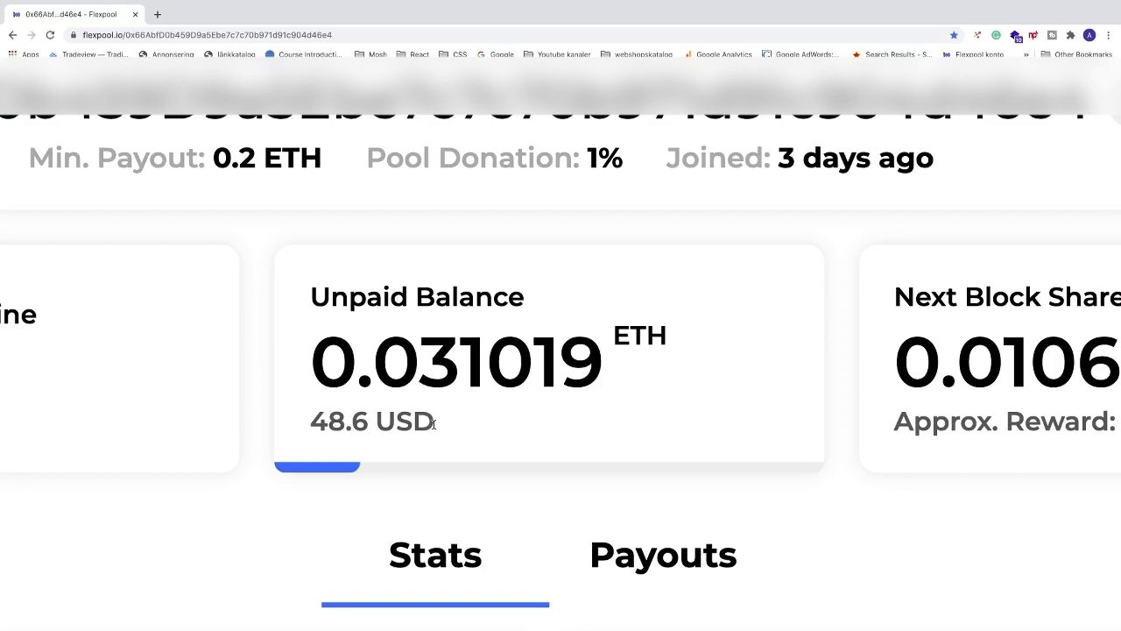
scroll("right", 3)
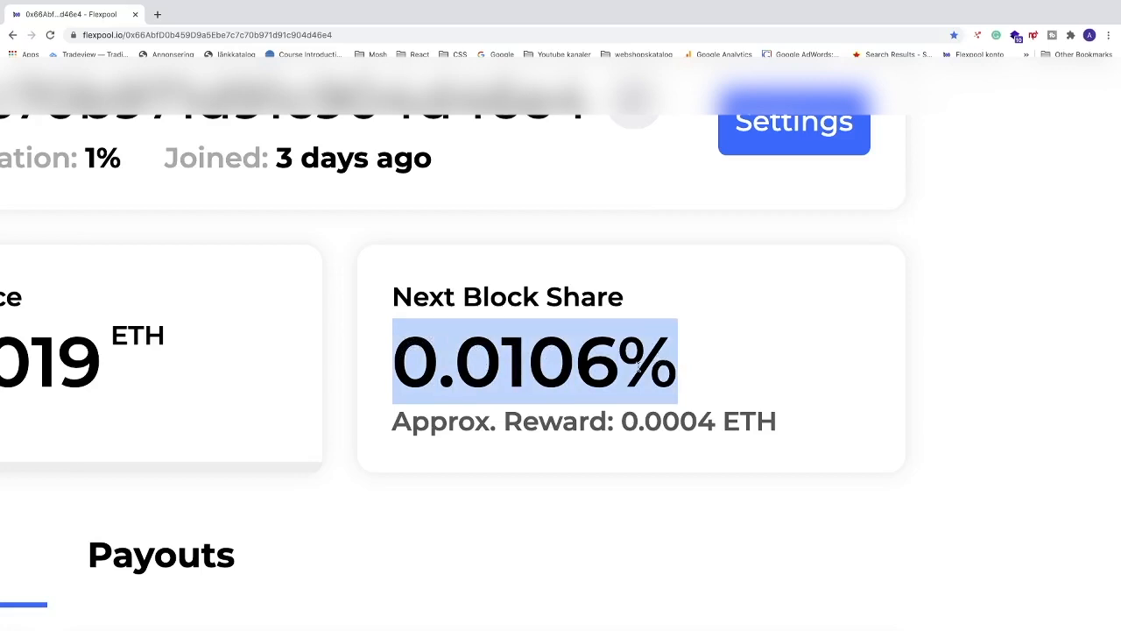
scroll("down", 3)
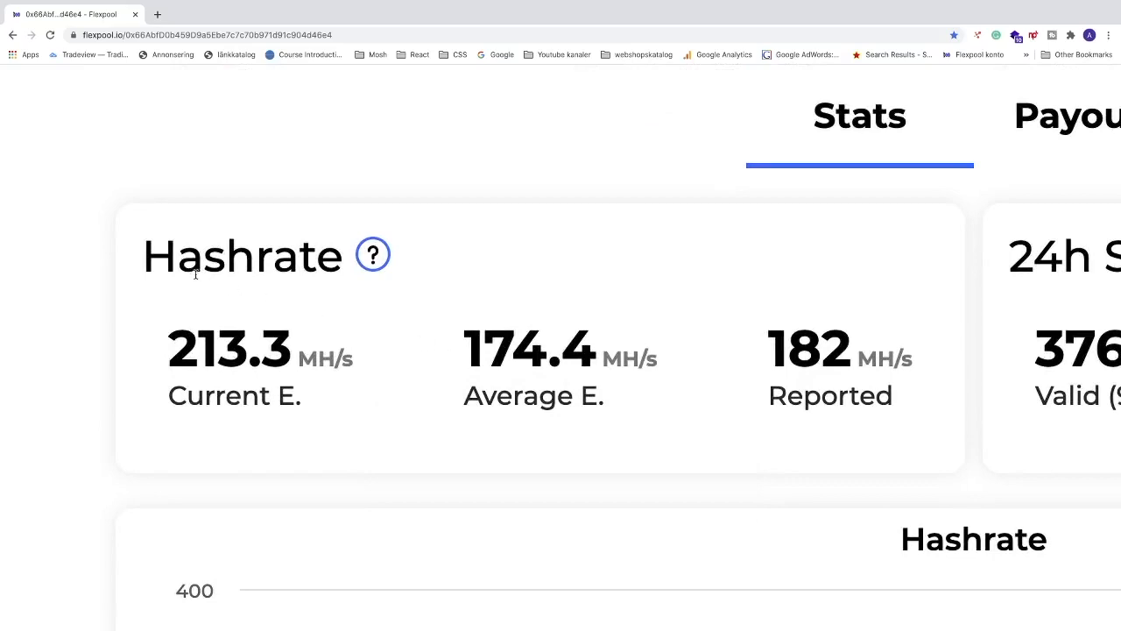
mouse_move(249, 378)
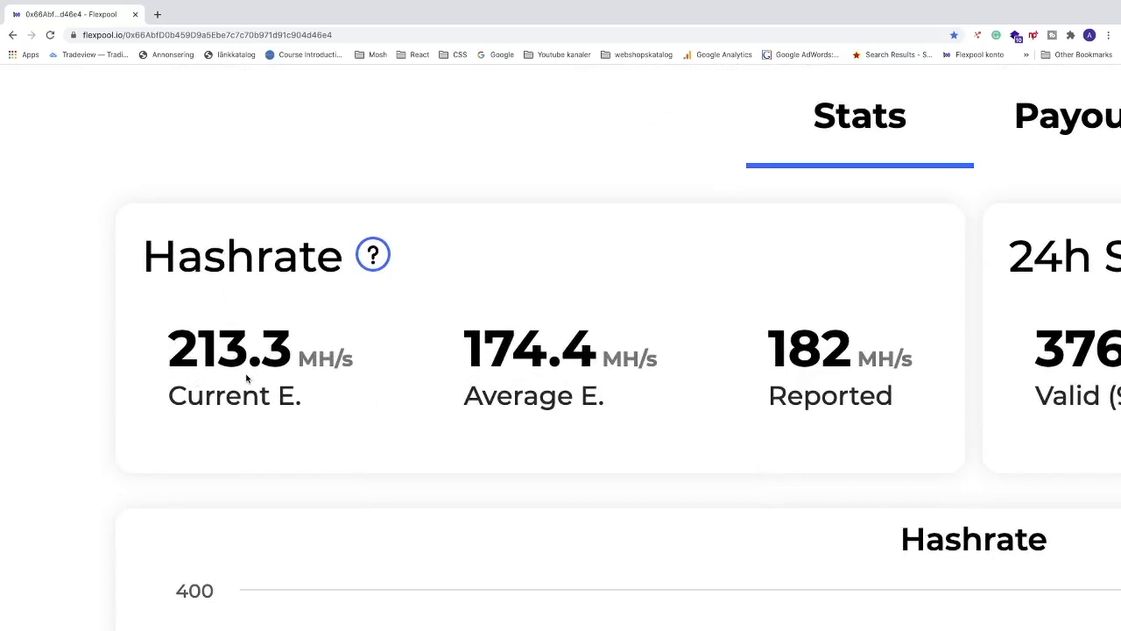
mouse_move(287, 389)
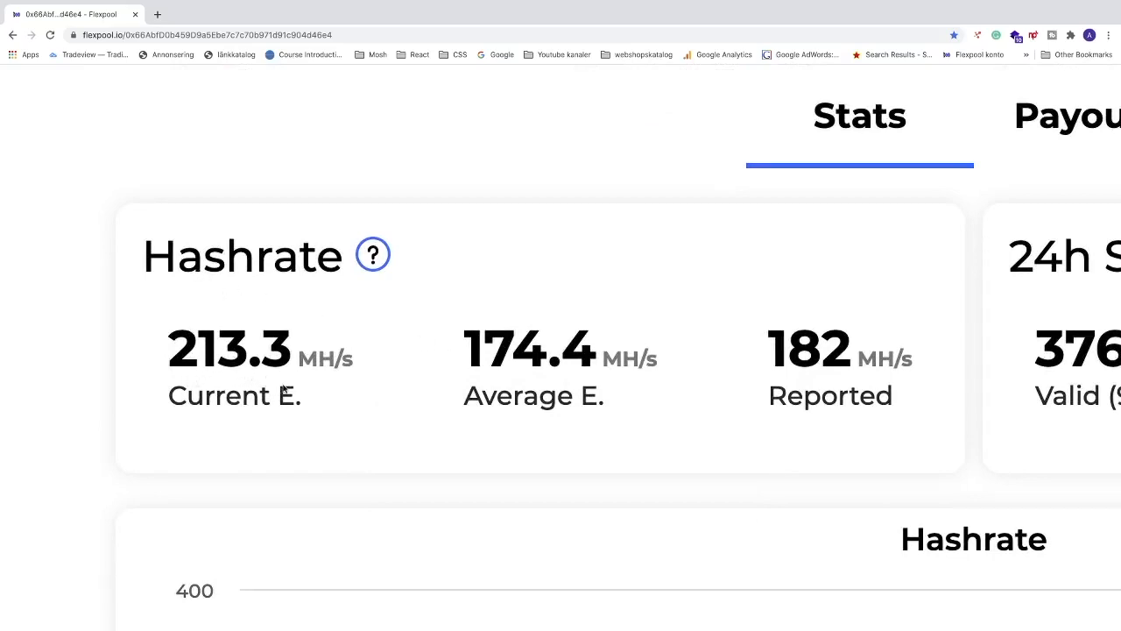
mouse_move(306, 385)
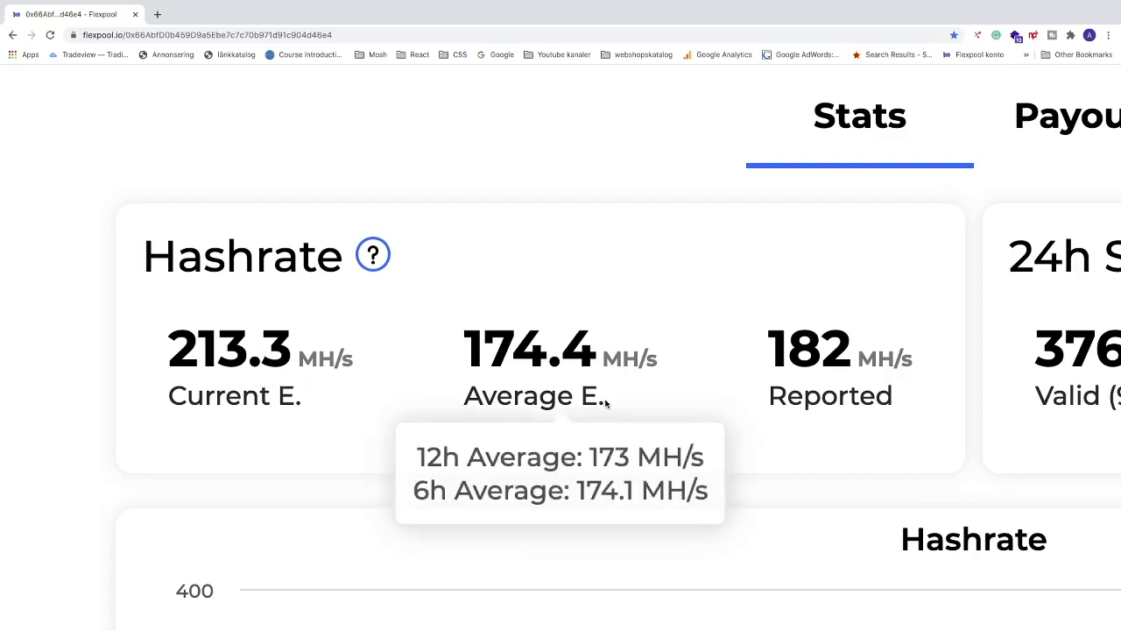
mouse_move(774, 375)
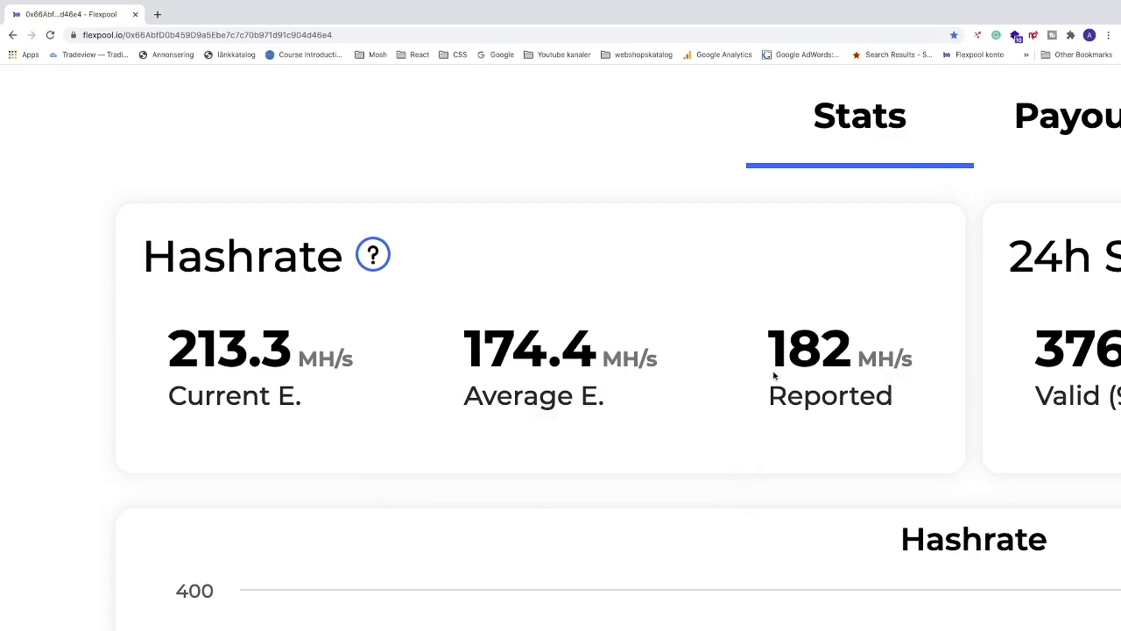
mouse_move(865, 340)
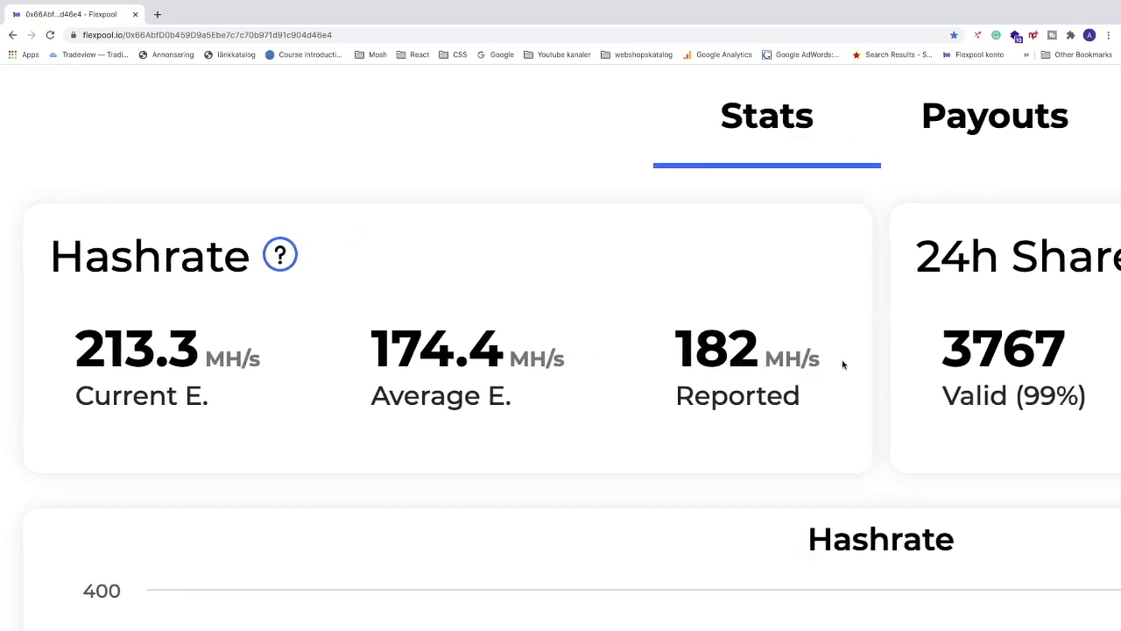
scroll("right", 3)
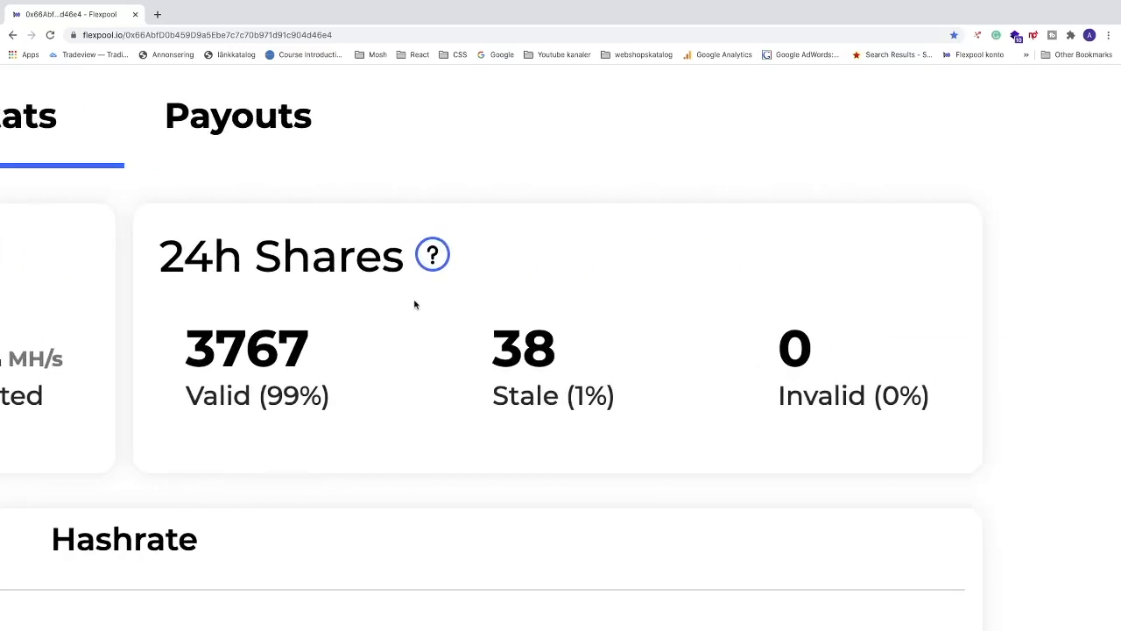
mouse_move(203, 269)
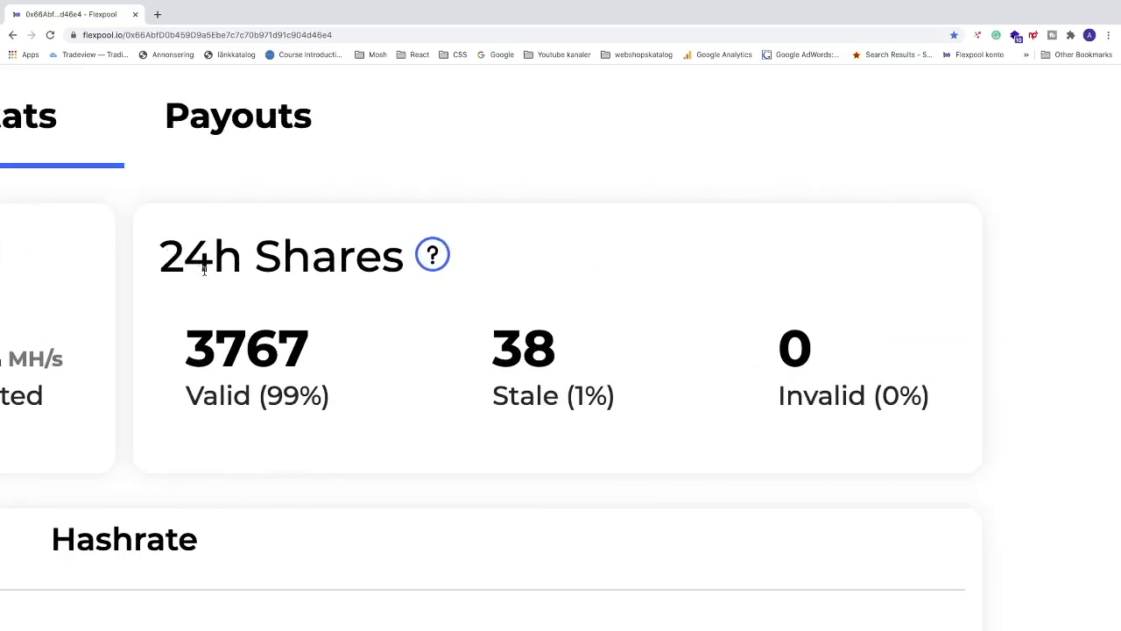
scroll("down", 3)
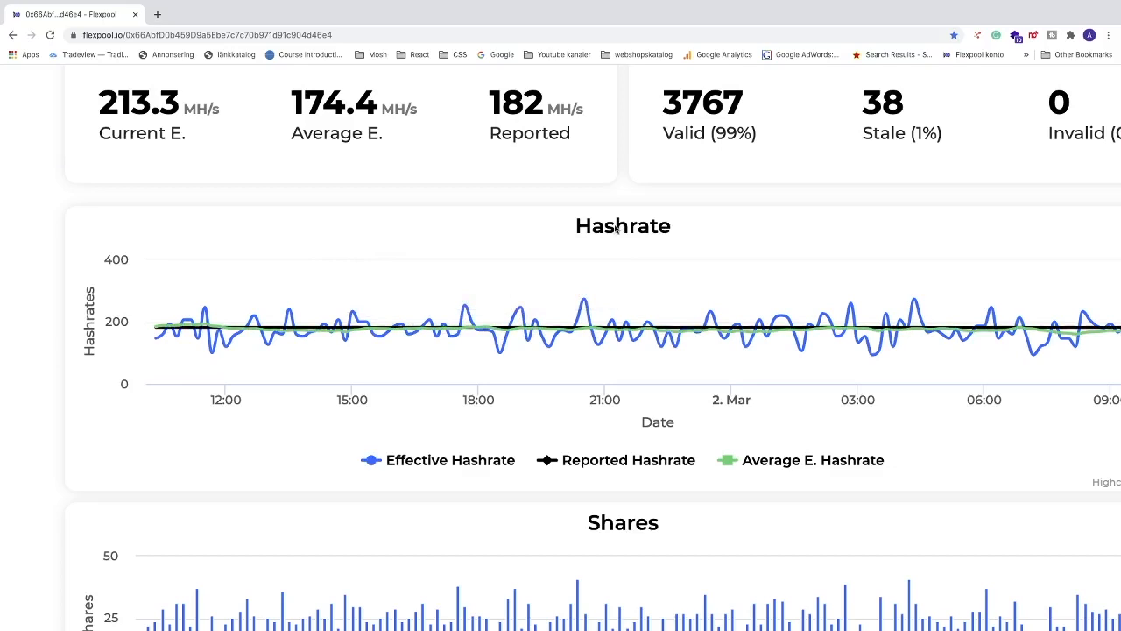
mouse_move(378, 332)
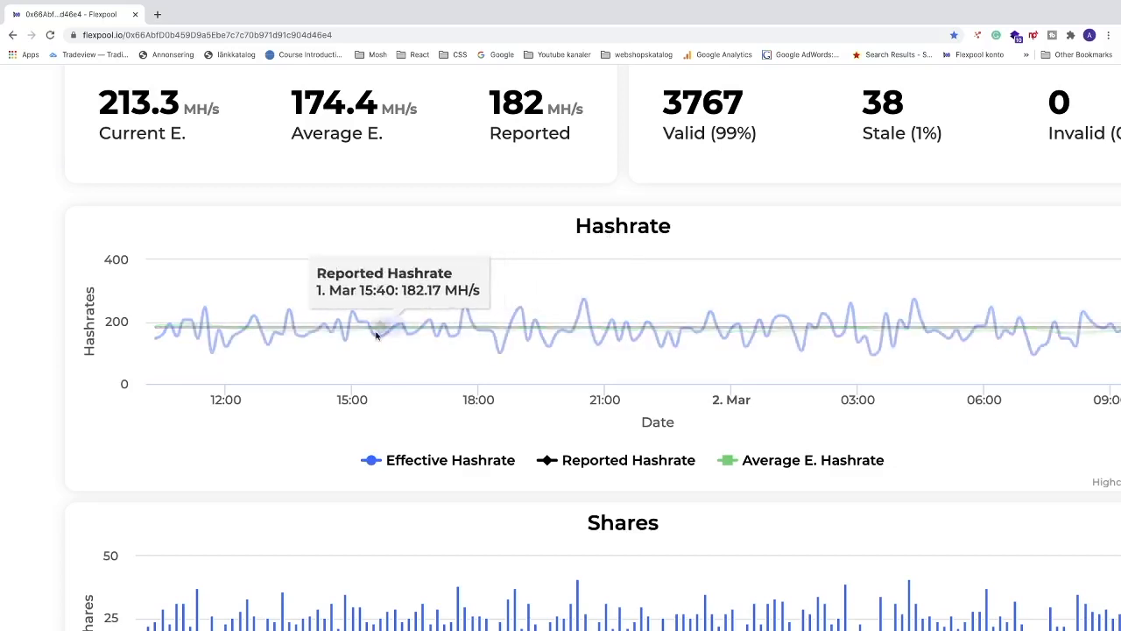
mouse_move(455, 336)
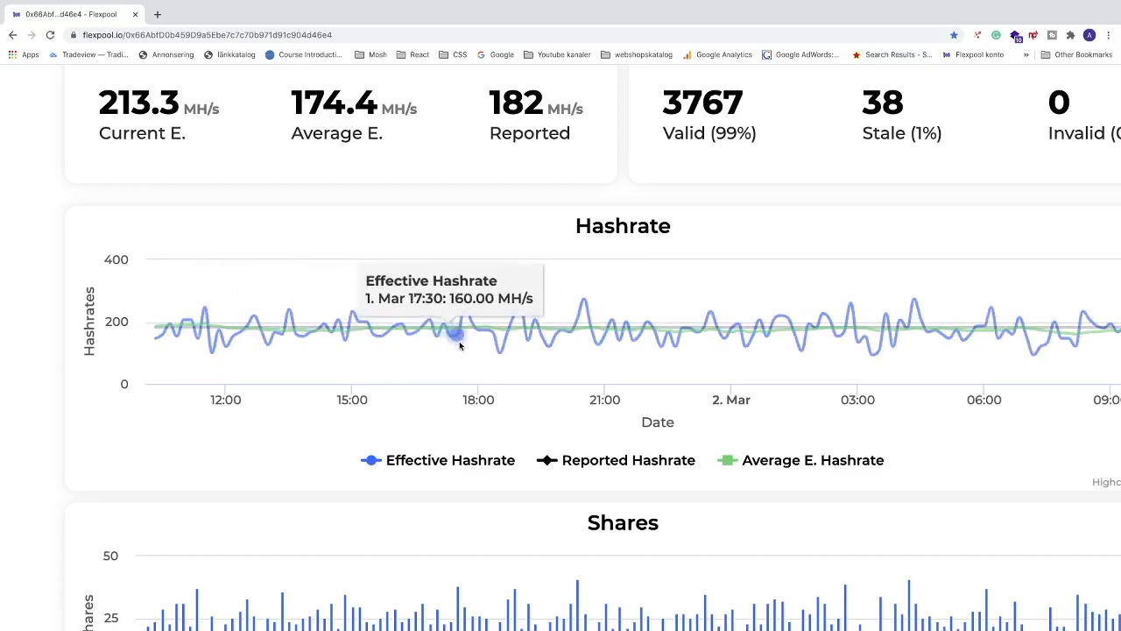
mouse_move(546, 343)
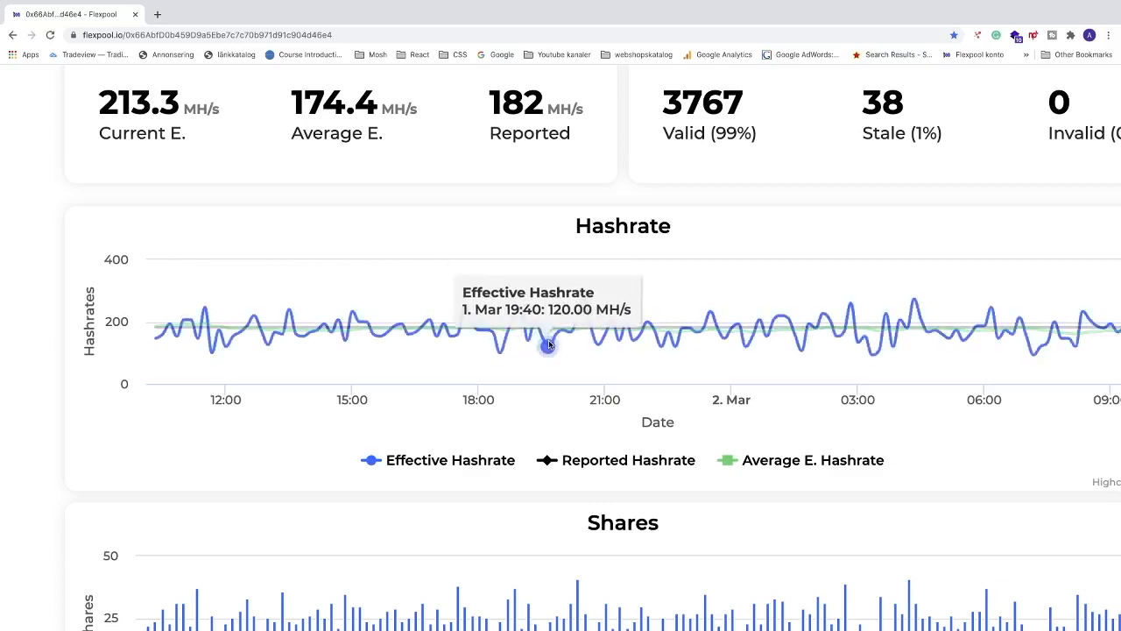
mouse_move(584, 301)
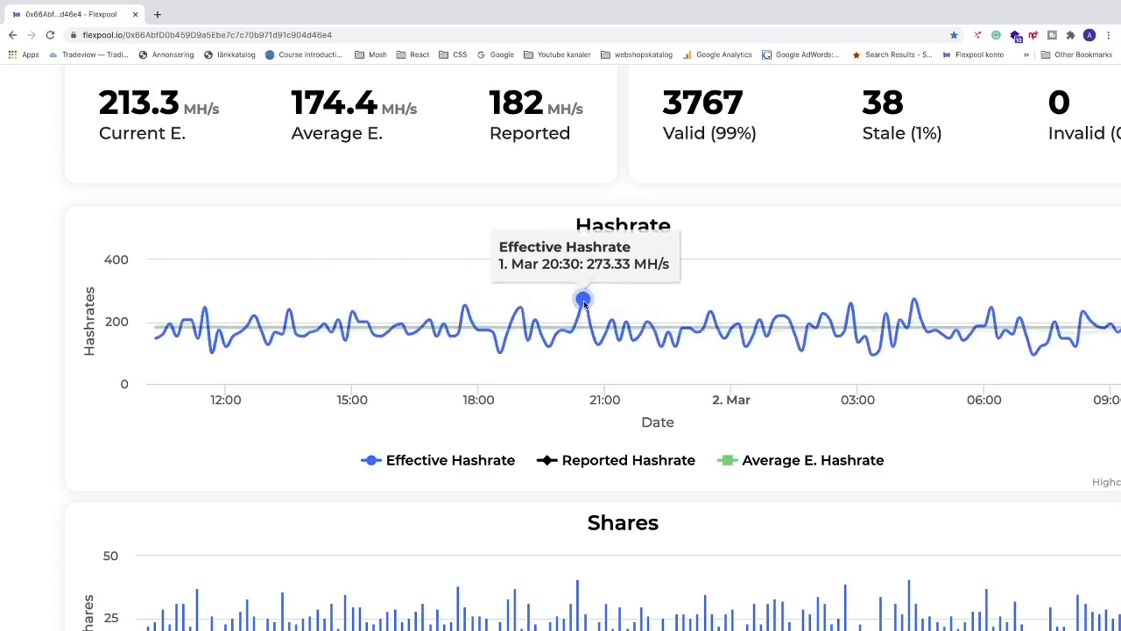
mouse_move(582, 297)
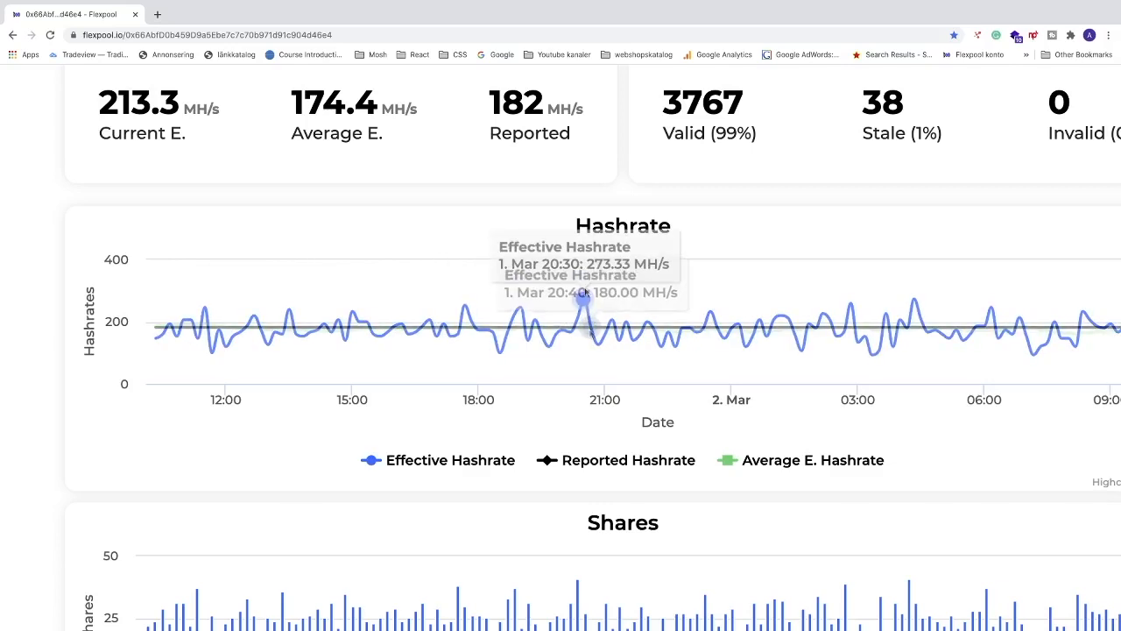
mouse_move(599, 341)
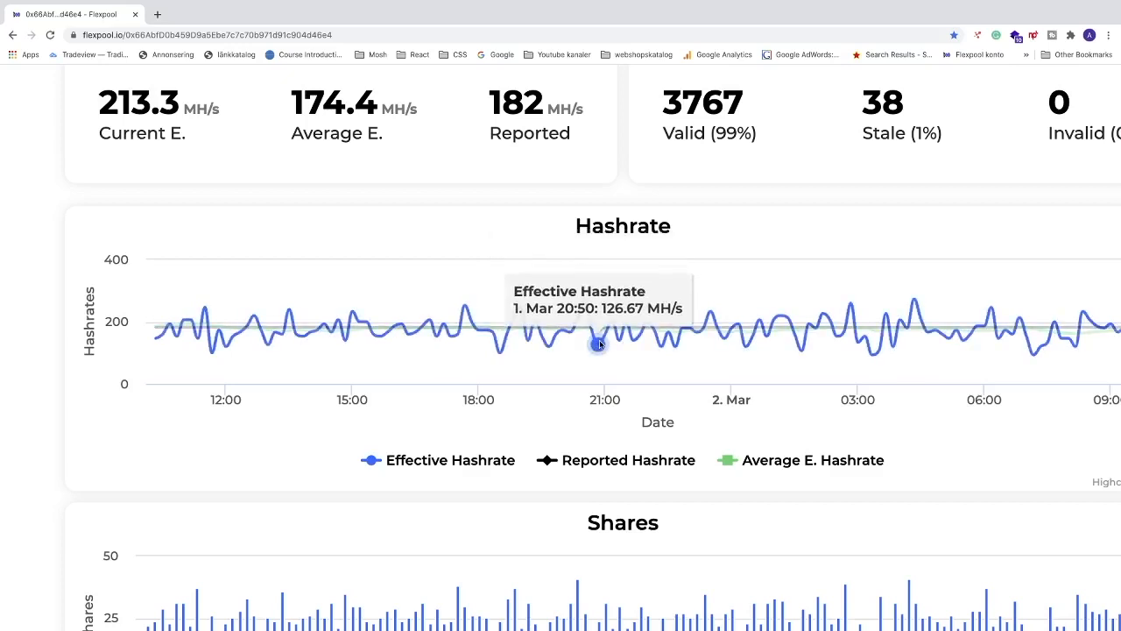
mouse_move(589, 328)
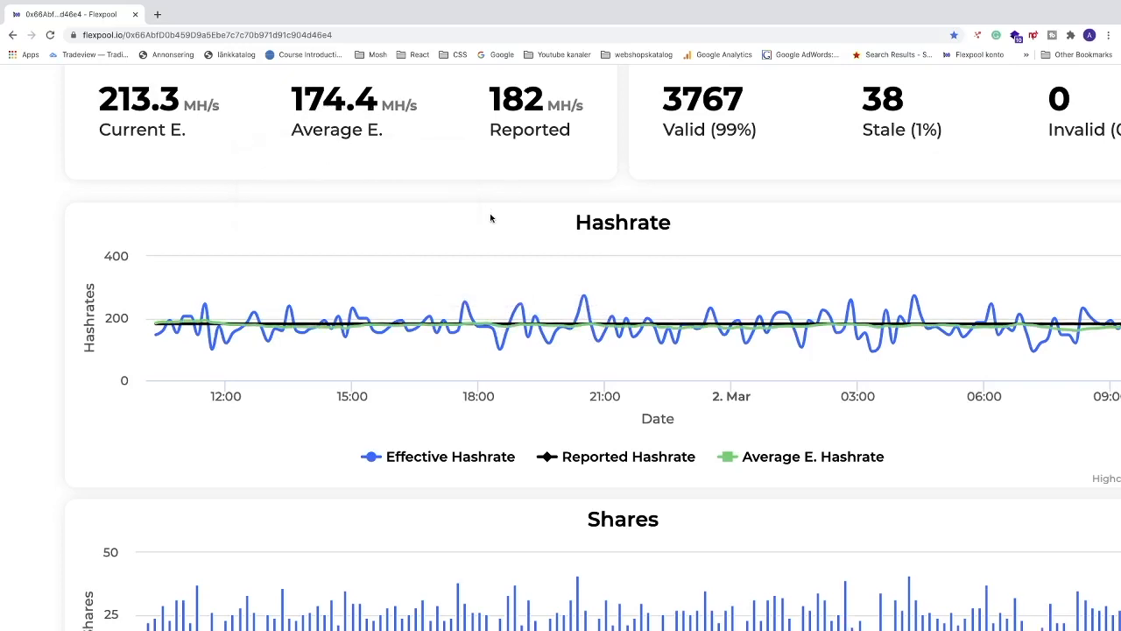
Scroll to the Shares chart showing roughly 25-35 valid shares per interval.
scroll("down", 3)
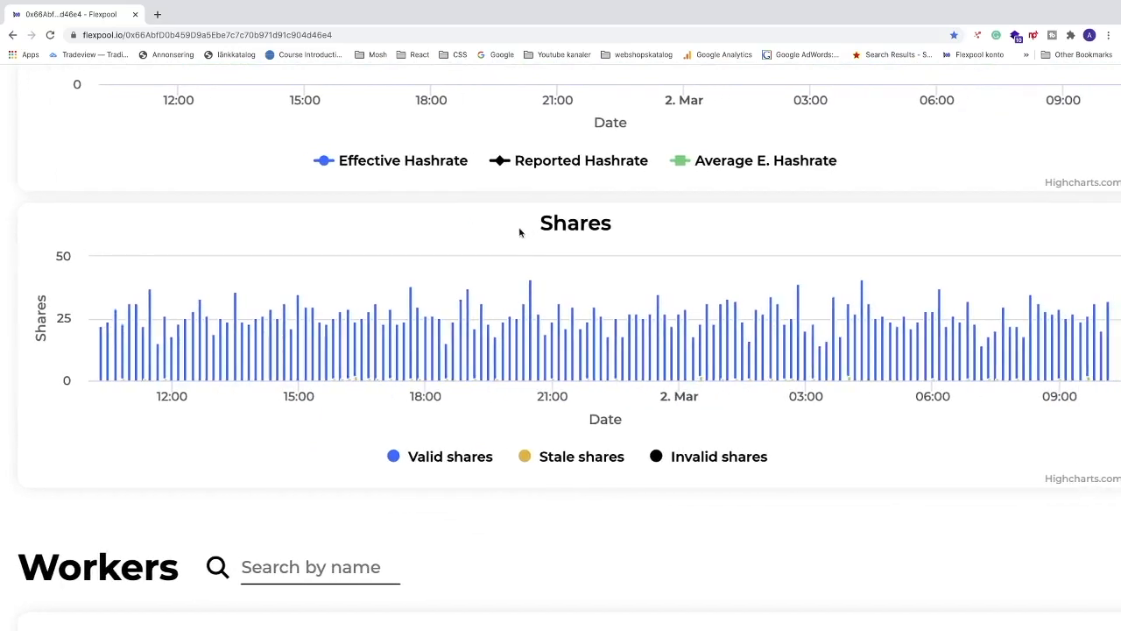
mouse_move(645, 359)
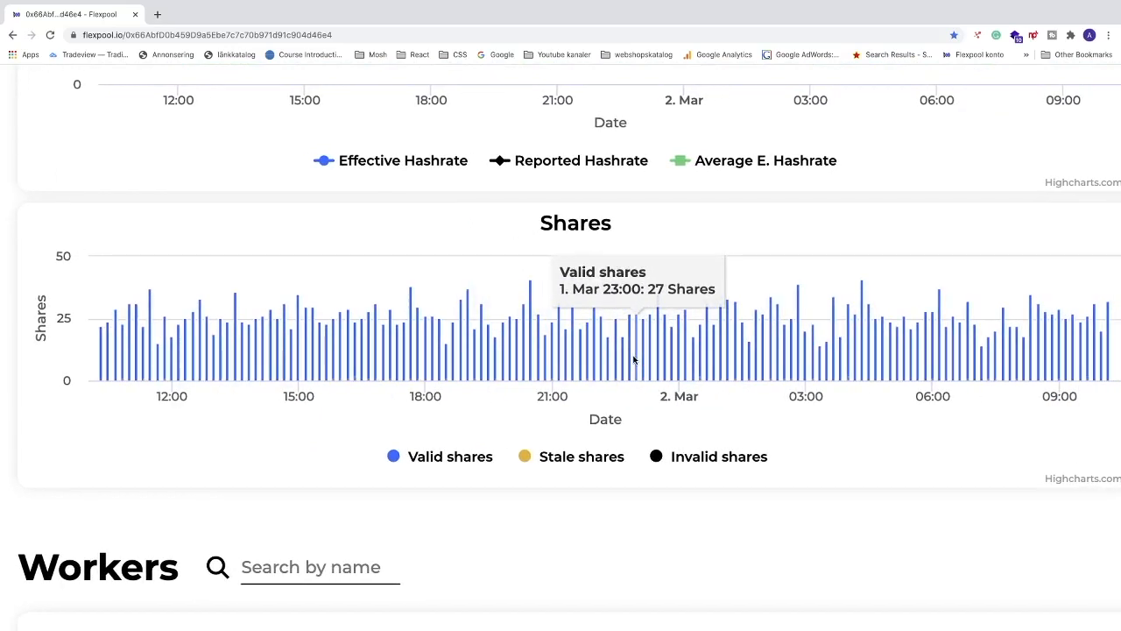
mouse_move(641, 359)
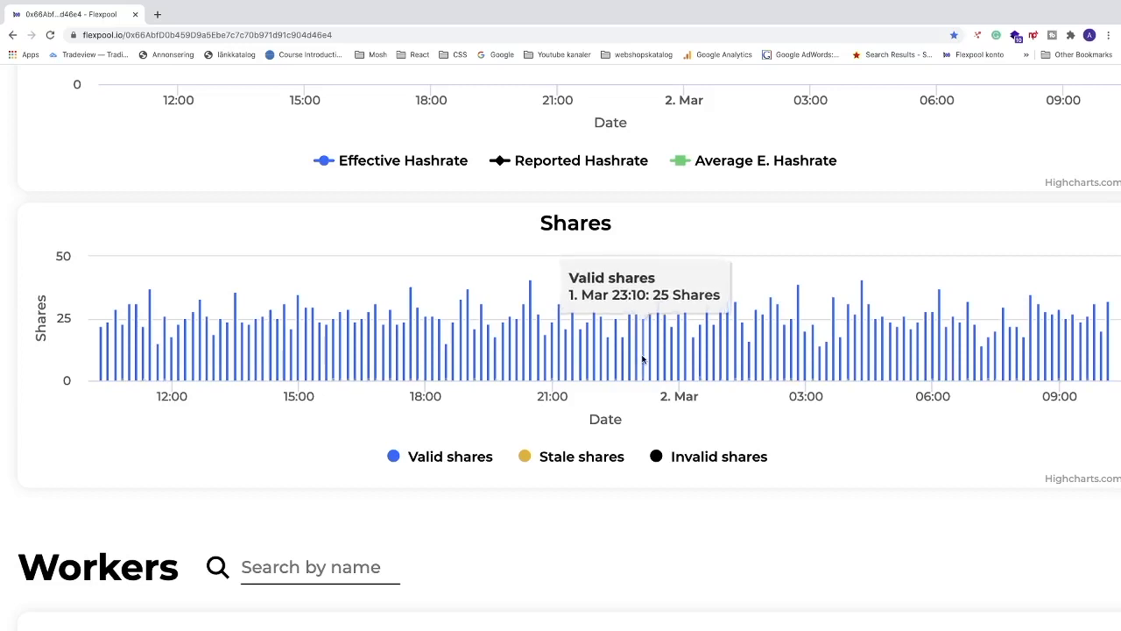
mouse_move(658, 357)
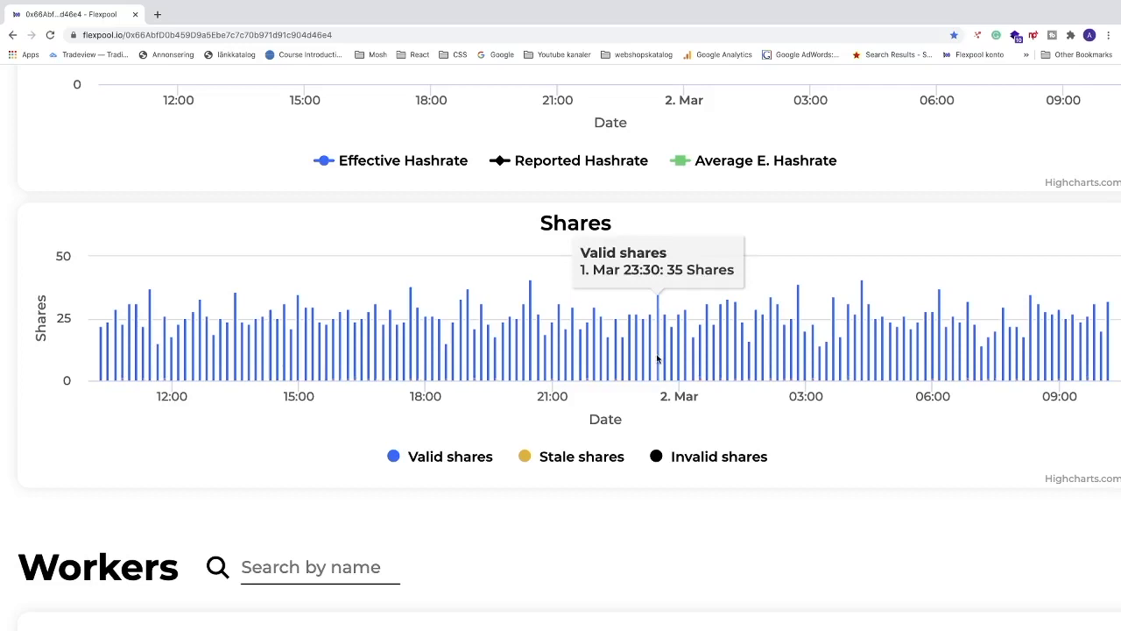
scroll("down", 3)
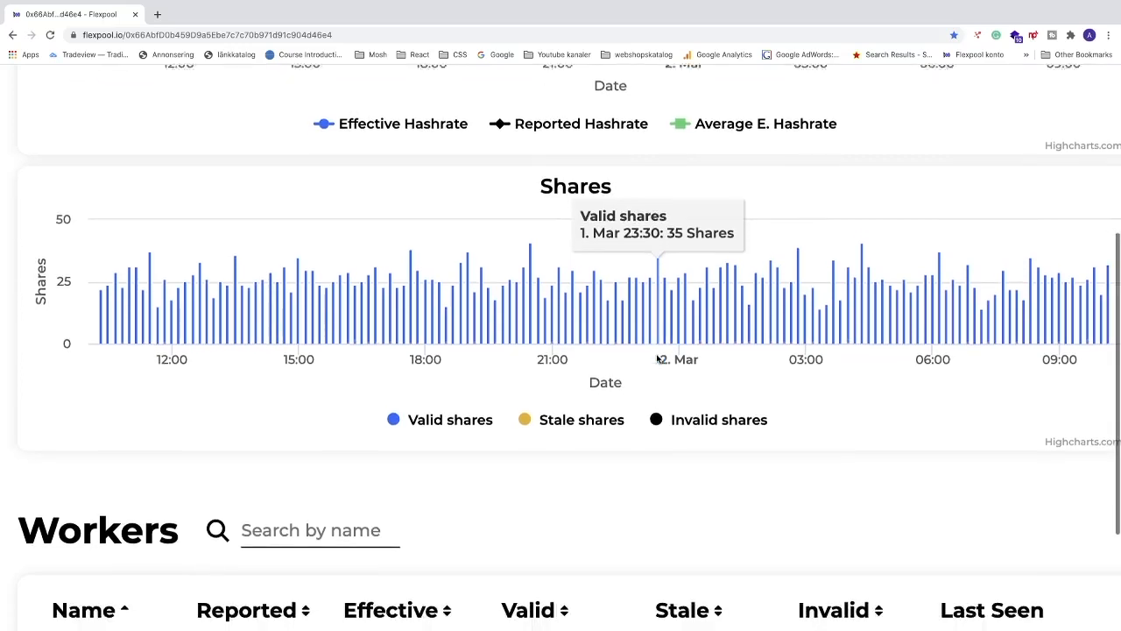
Scroll to the Workers table row for rig-earth with its hashrate and share counts.
scroll("down", 3)
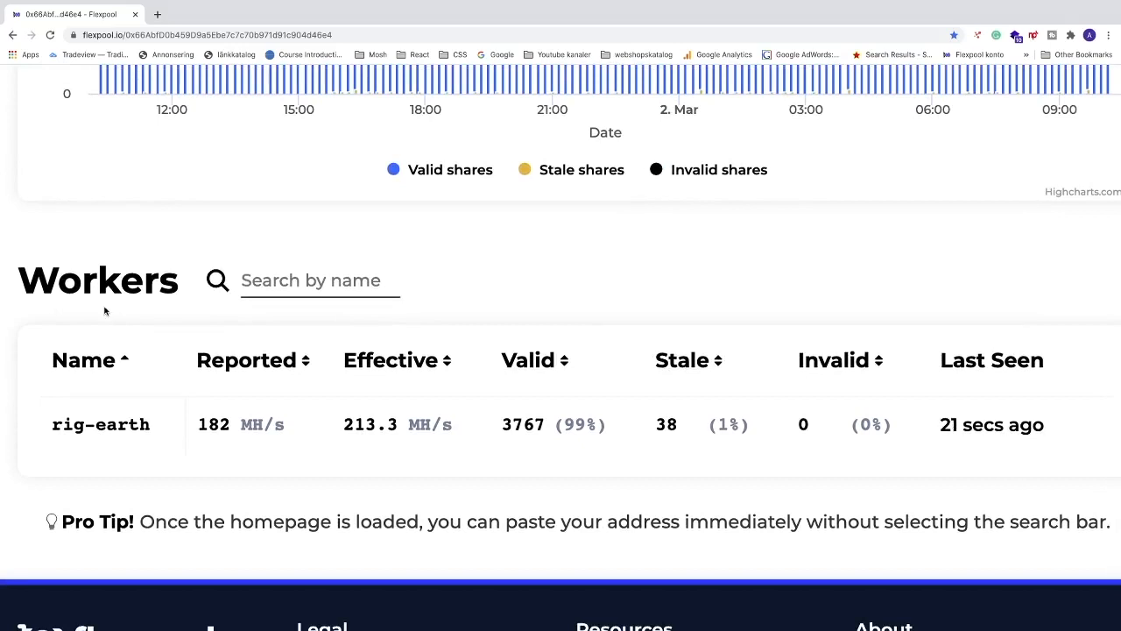
mouse_move(101, 424)
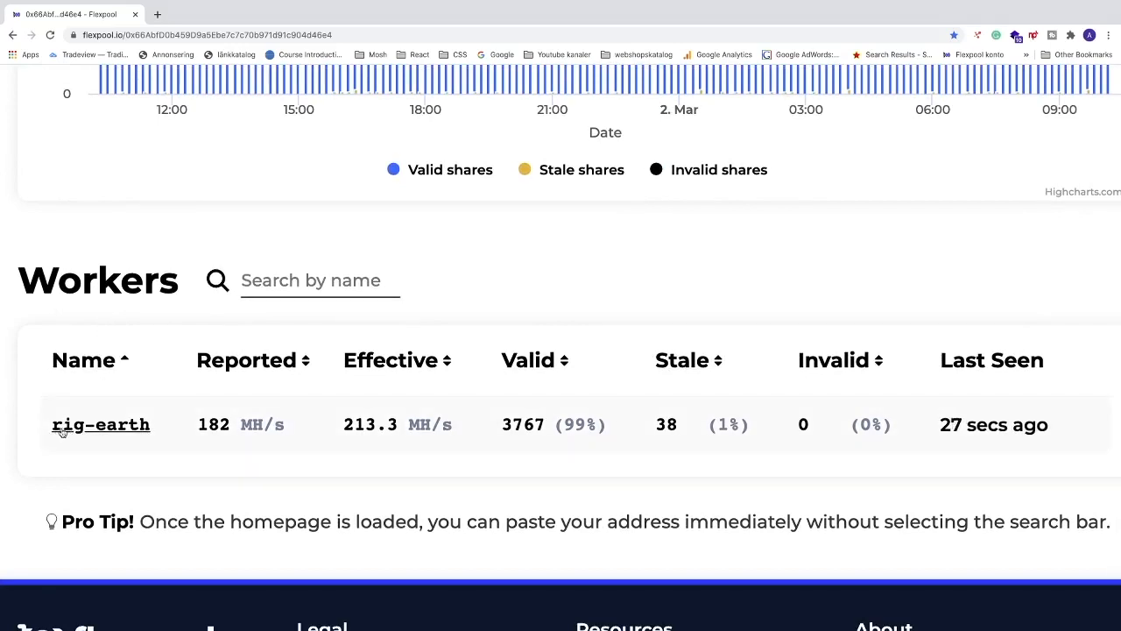
mouse_move(203, 416)
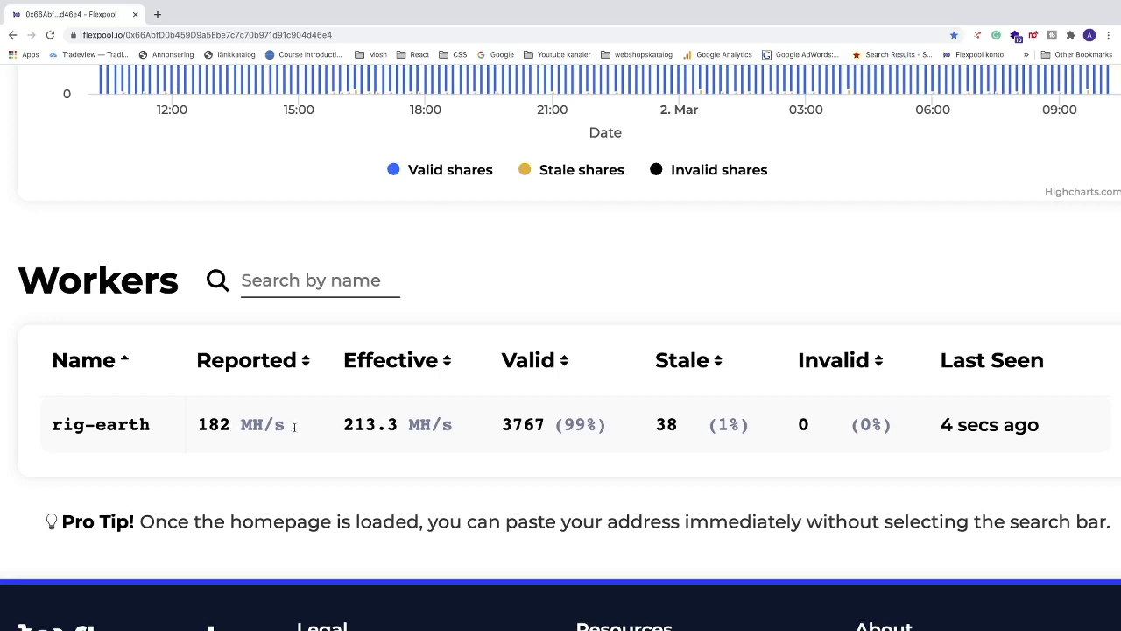
mouse_move(428, 429)
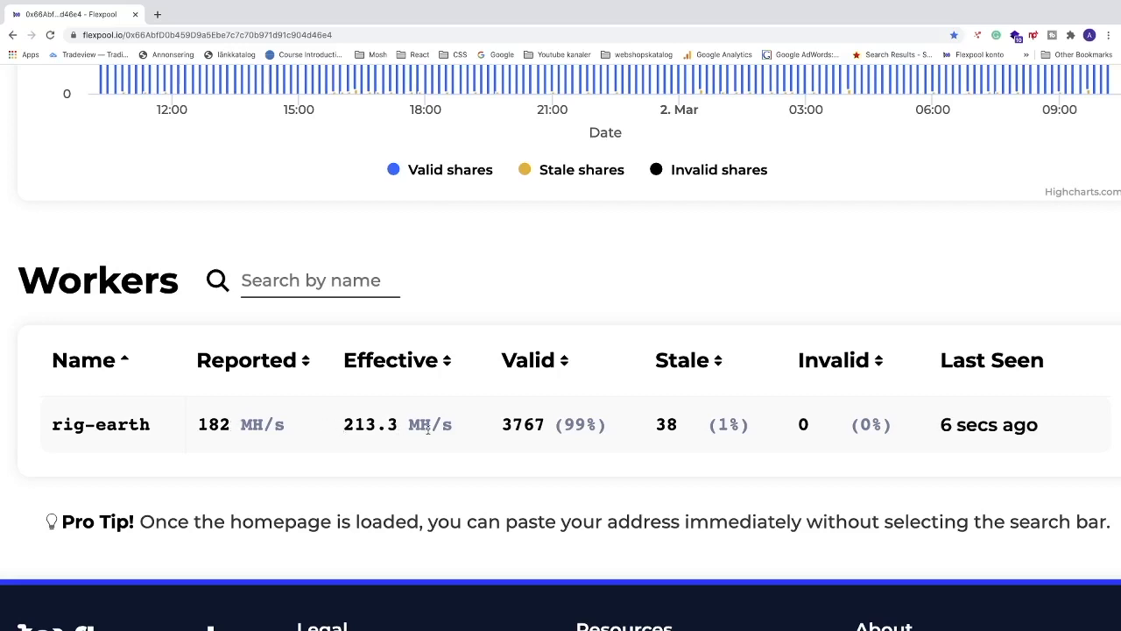